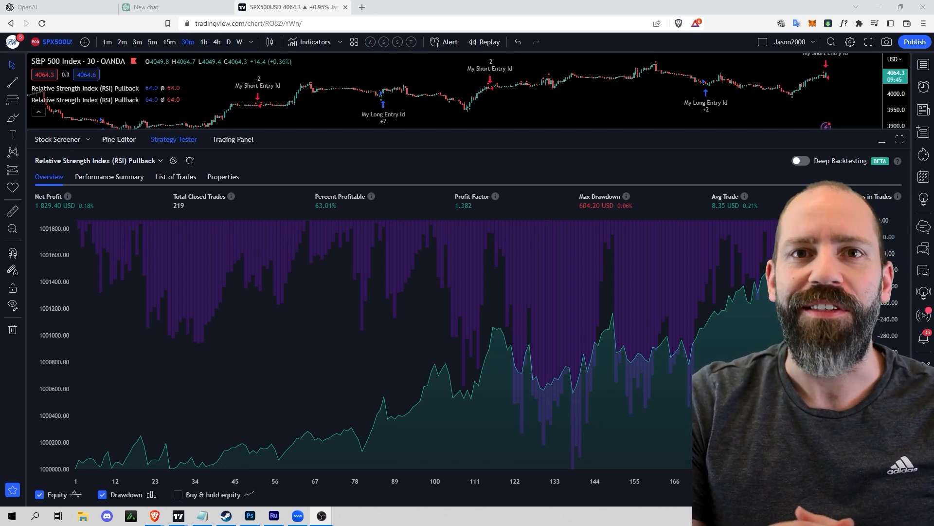
Step: Switch from the TradingView backtest to the OpenAI browser tab
left_click(42, 7)
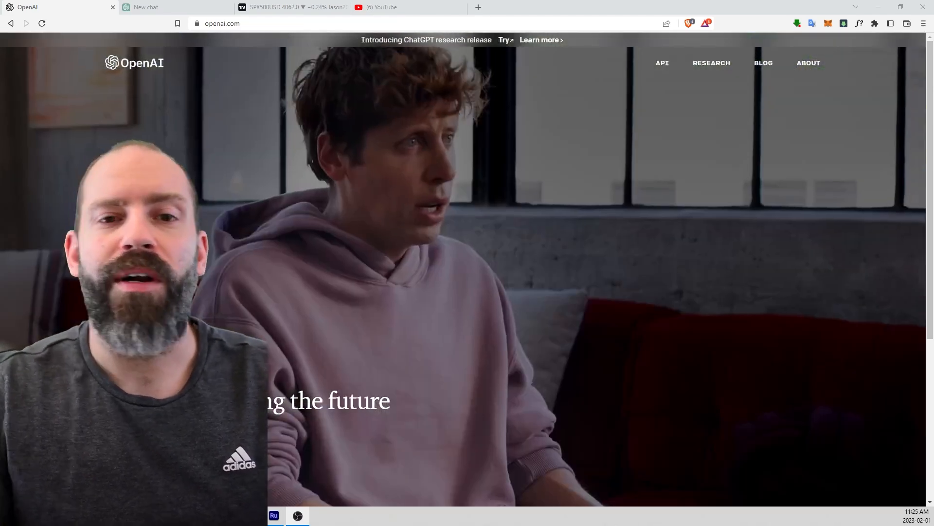
Step: Switch to the YouTube tab with 'trade bot chat gpt' in the search bar
left_click(381, 7)
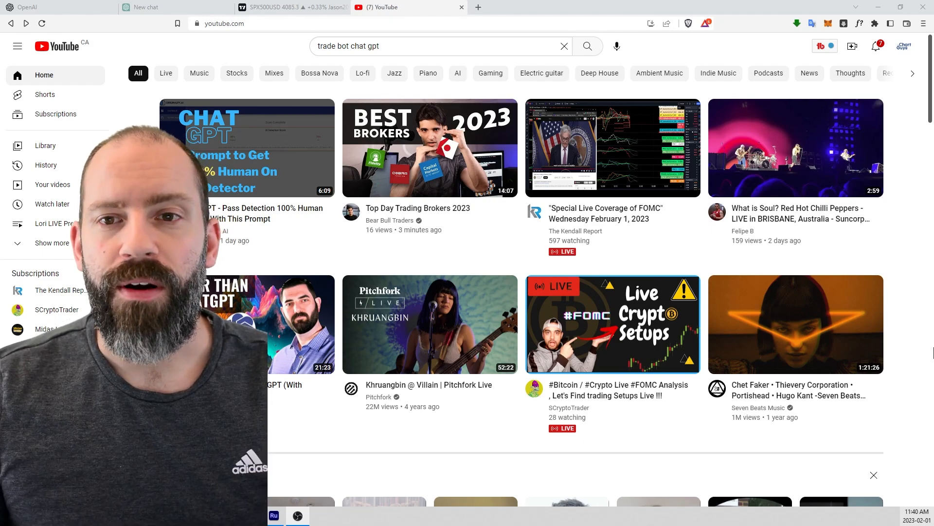
Step: Run the 'trade bot chat gpt' search and scroll through the ChatGPT trading-bot video results
left_click(586, 46)
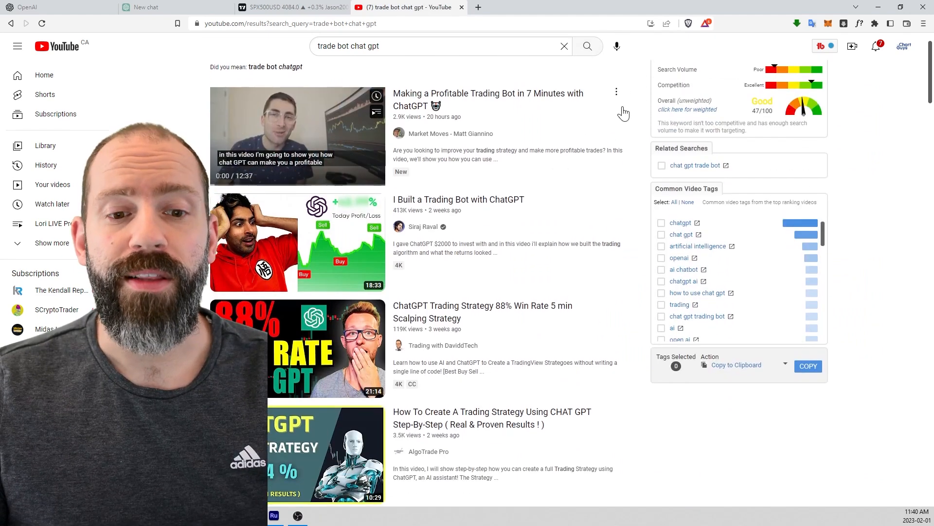
scroll("down", 3)
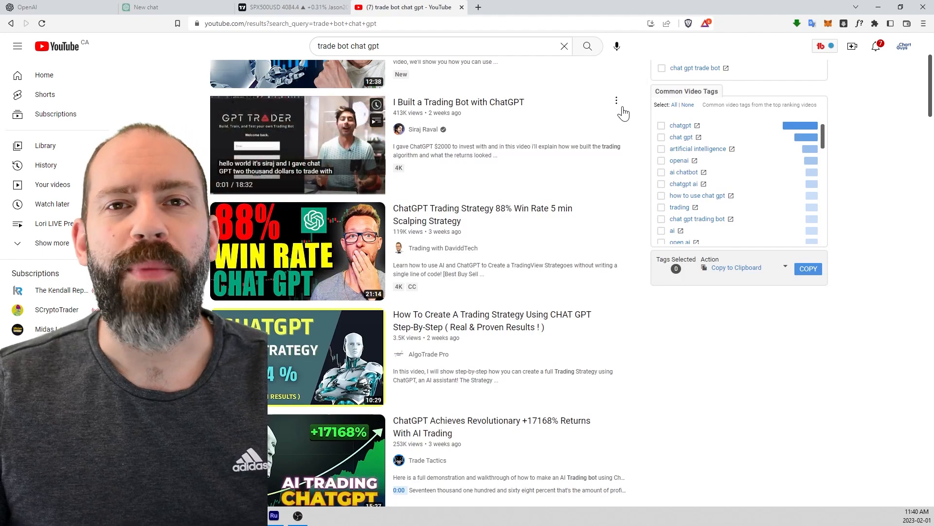
scroll("down", 3)
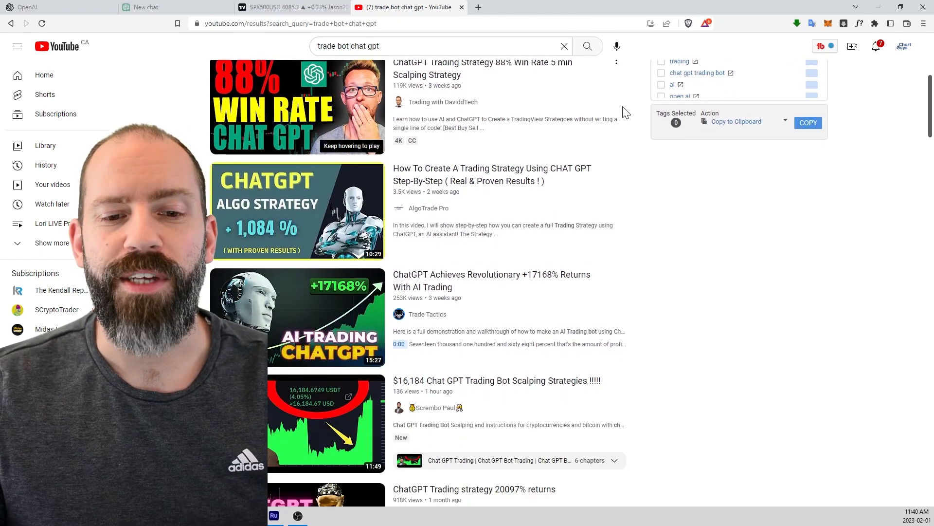
scroll("down", 3)
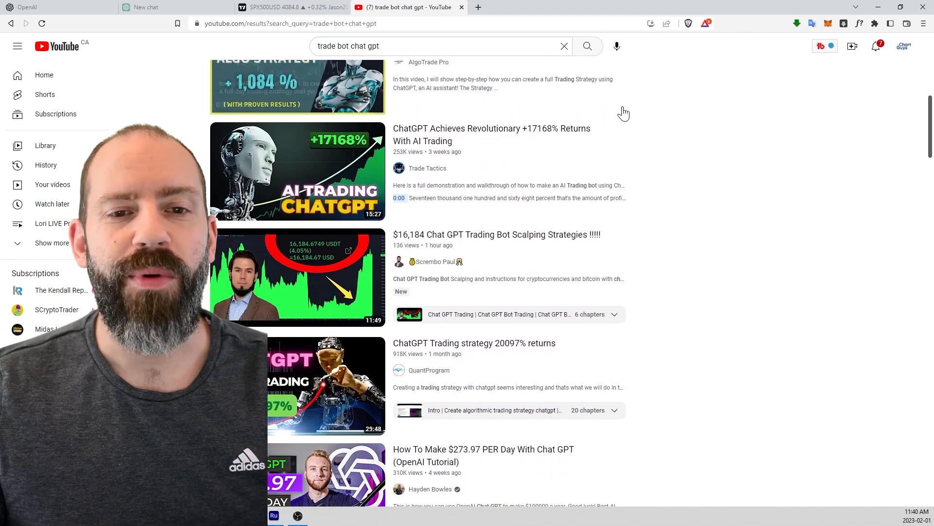
scroll("down", 3)
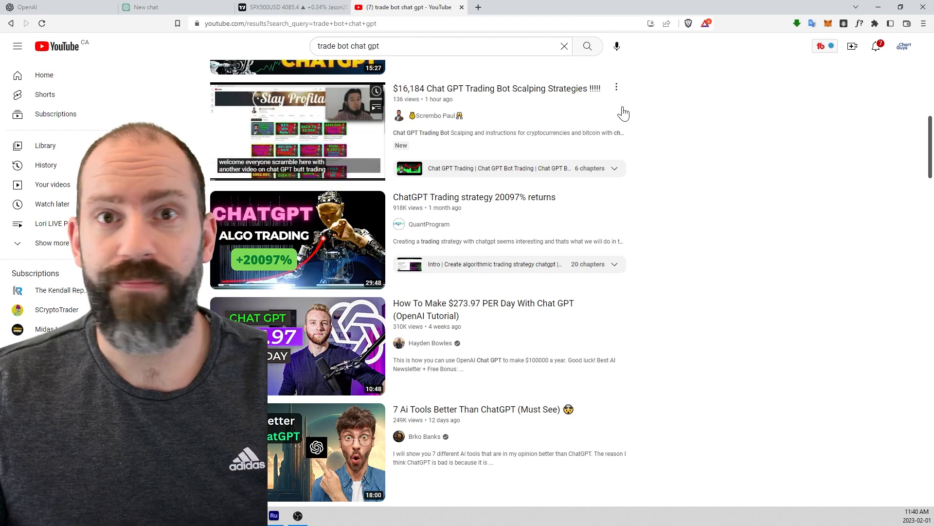
scroll("down", 3)
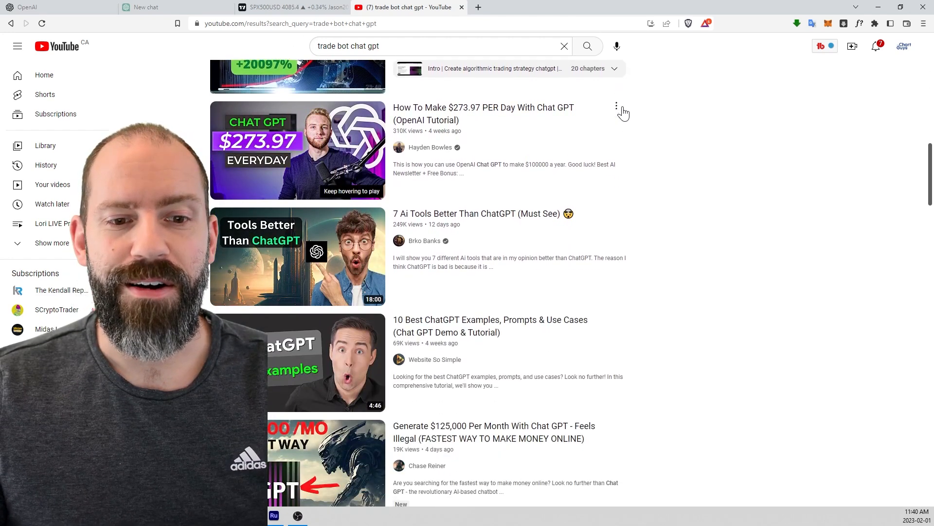
scroll("down", 3)
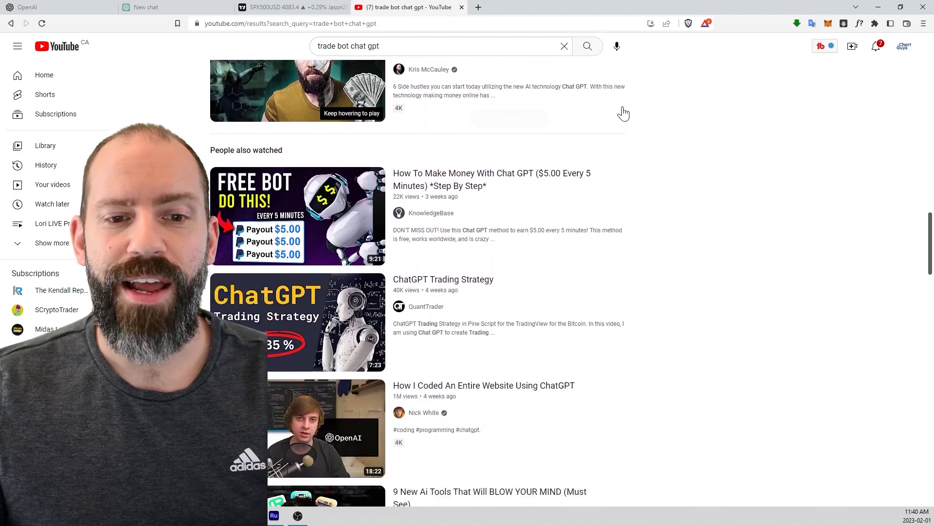
scroll("down", 3)
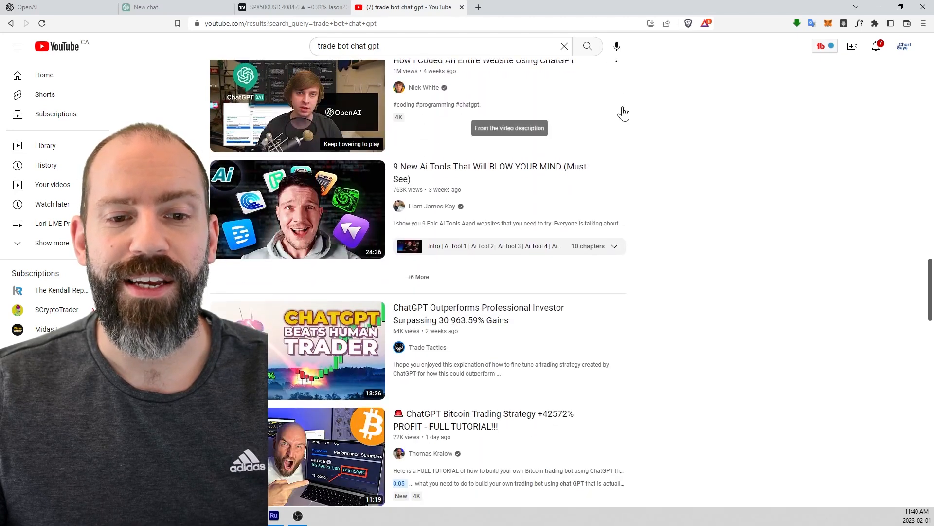
scroll("down", 3)
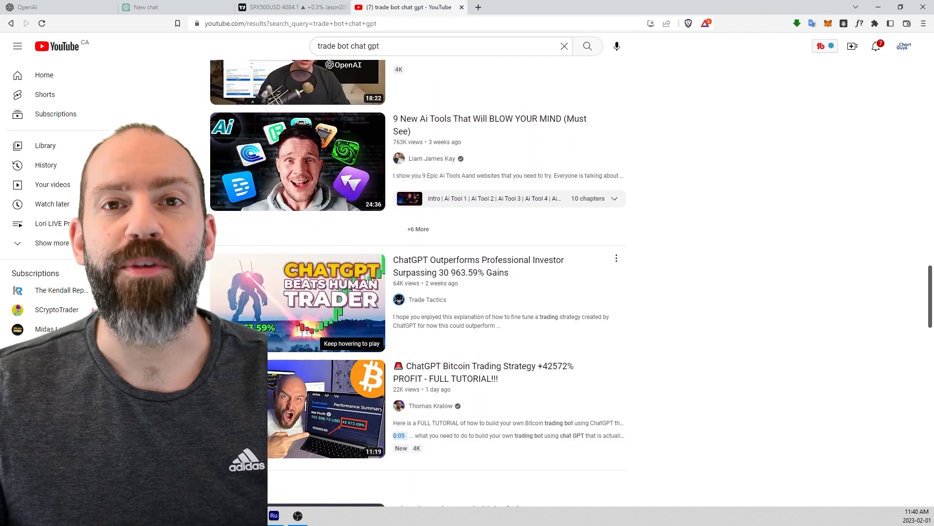
mouse_move(648, 302)
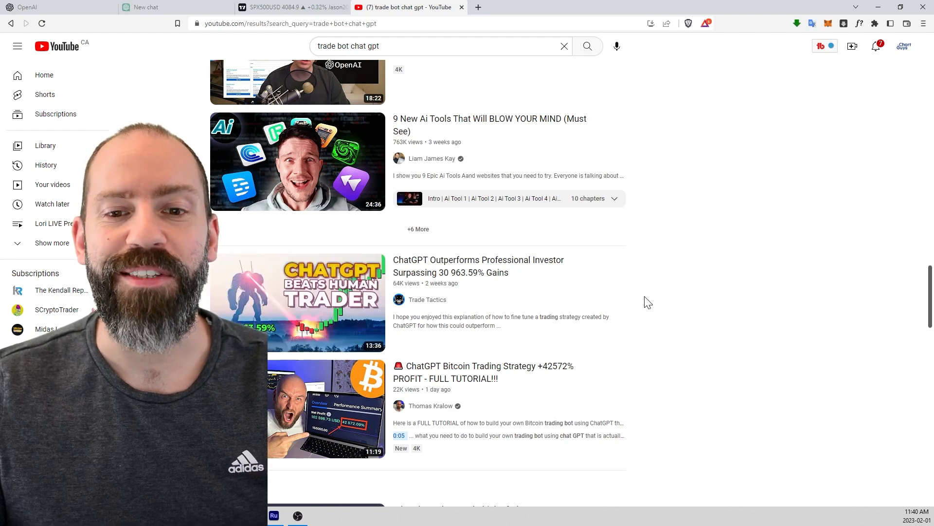
mouse_move(556, 374)
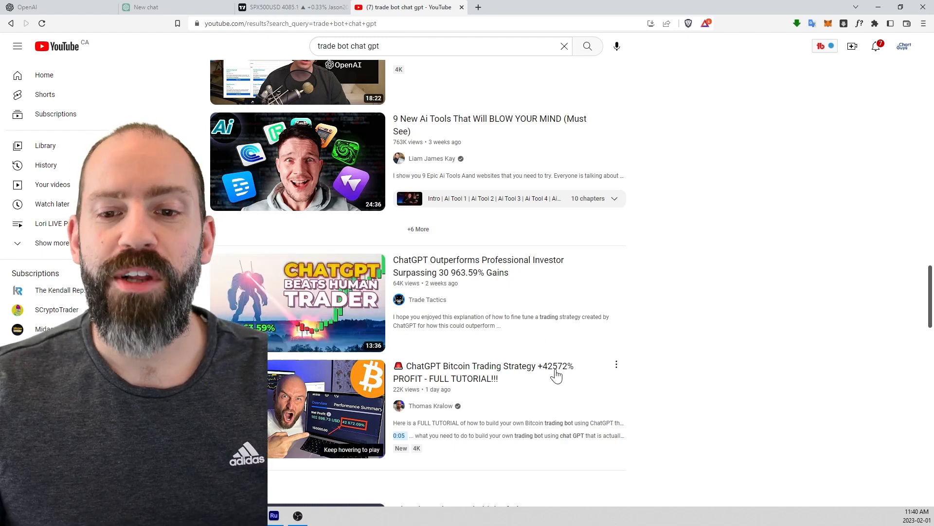
mouse_move(640, 370)
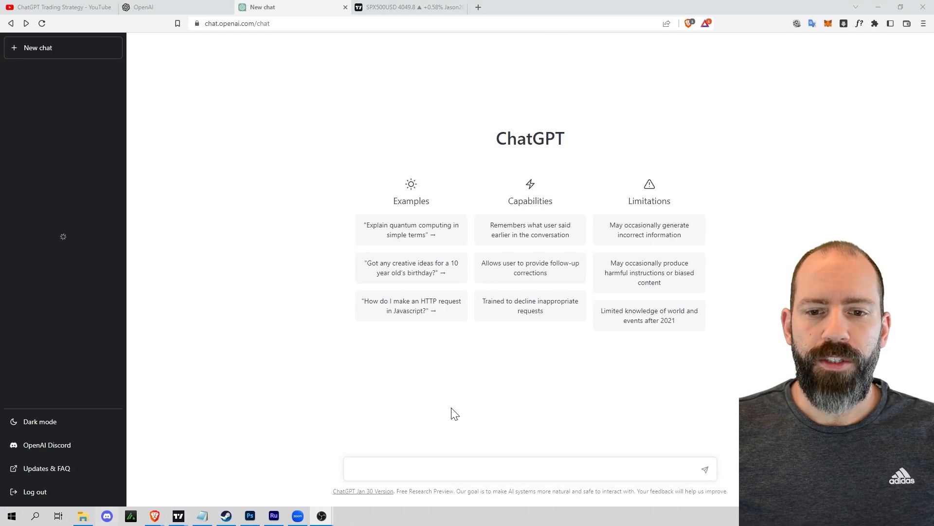
Step: Send ChatGPT 'Please create a simple RSI pull back script for tradingview'
type("Please create a simple RSI pull back script for tradingview")
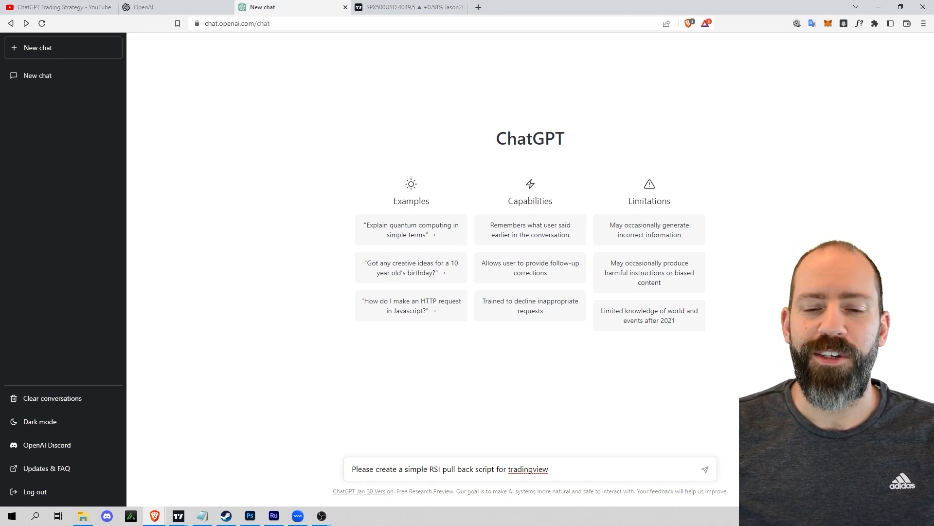
left_click(705, 469)
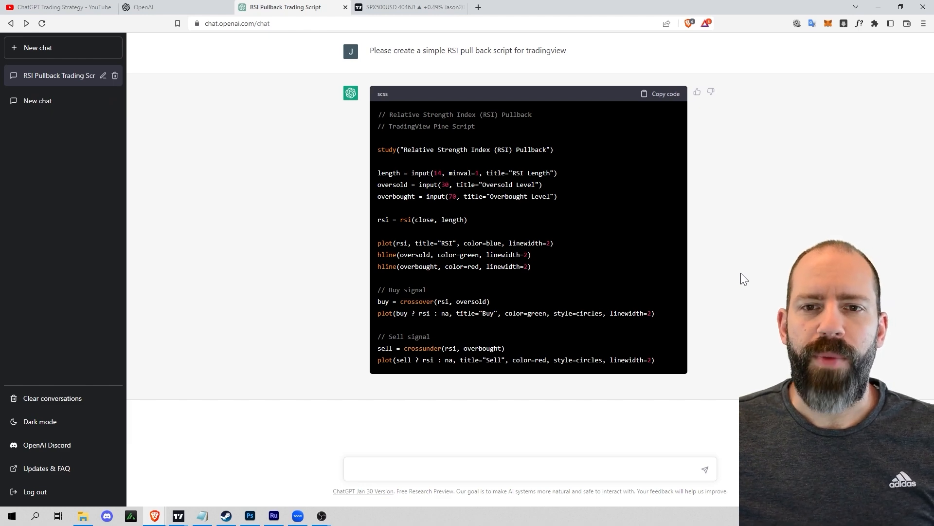
mouse_move(738, 262)
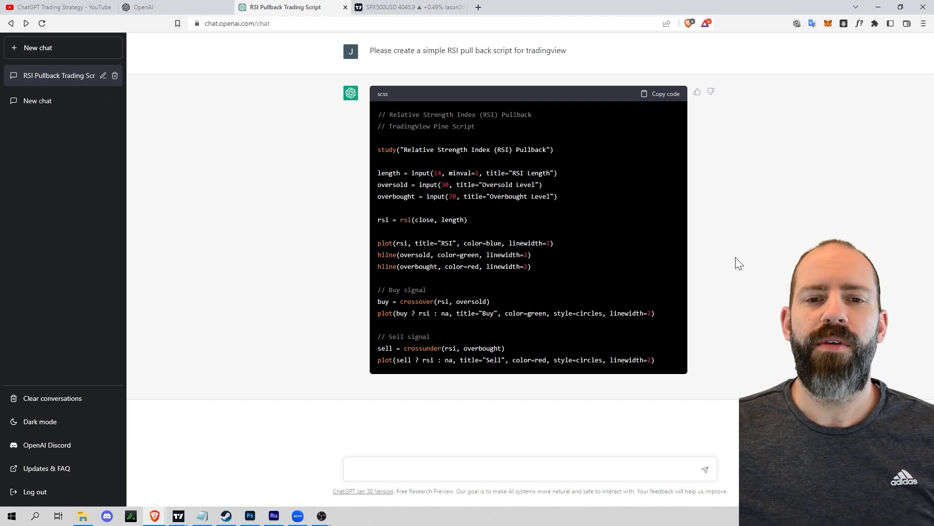
mouse_move(447, 193)
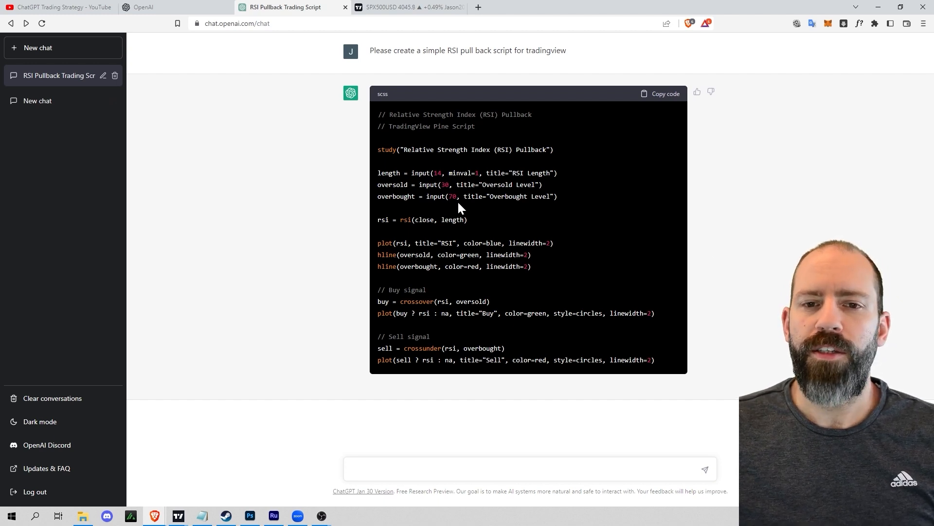
mouse_move(455, 236)
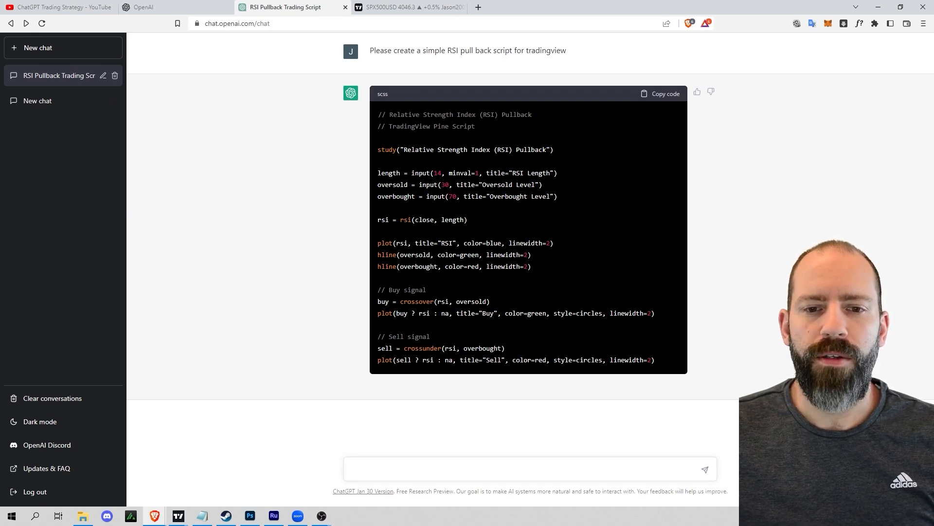
mouse_move(444, 315)
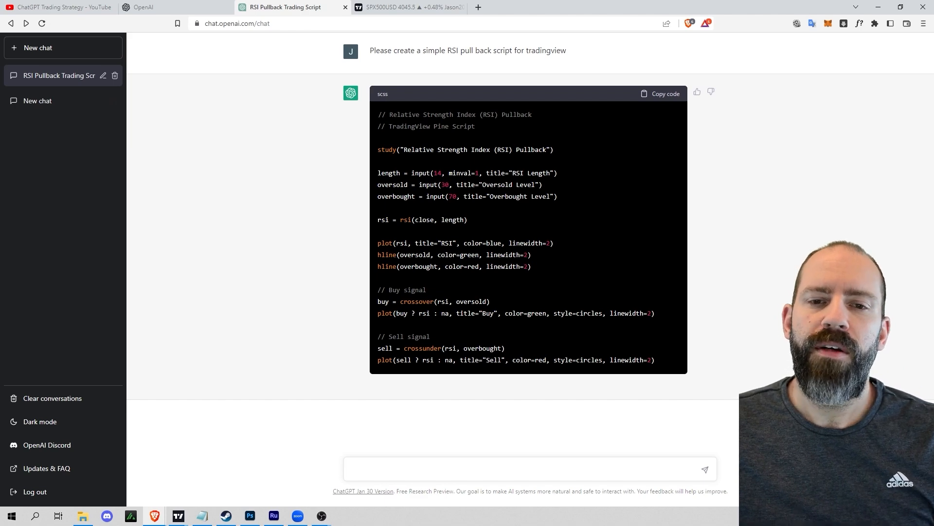
mouse_move(462, 219)
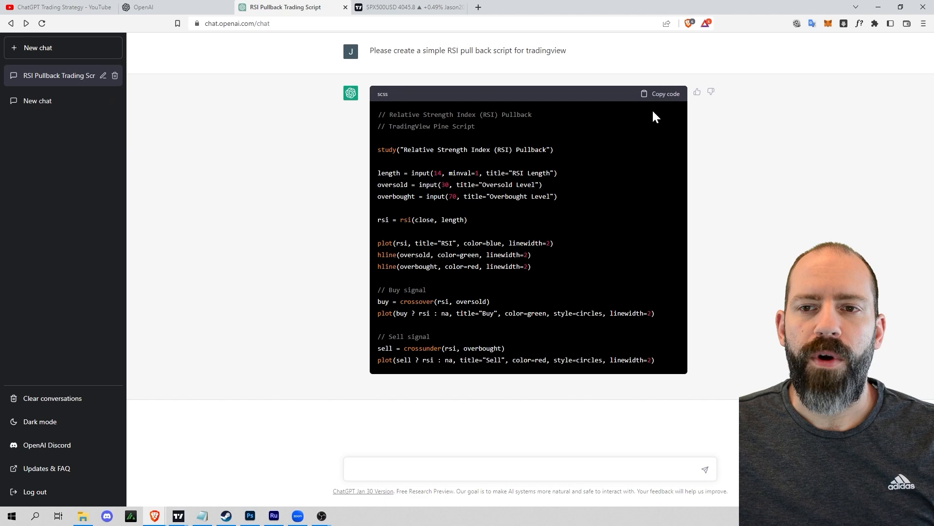
Step: Copy ChatGPT's RSI Pullback code into TradingView's Pine Editor and start saving it
left_click(660, 94)
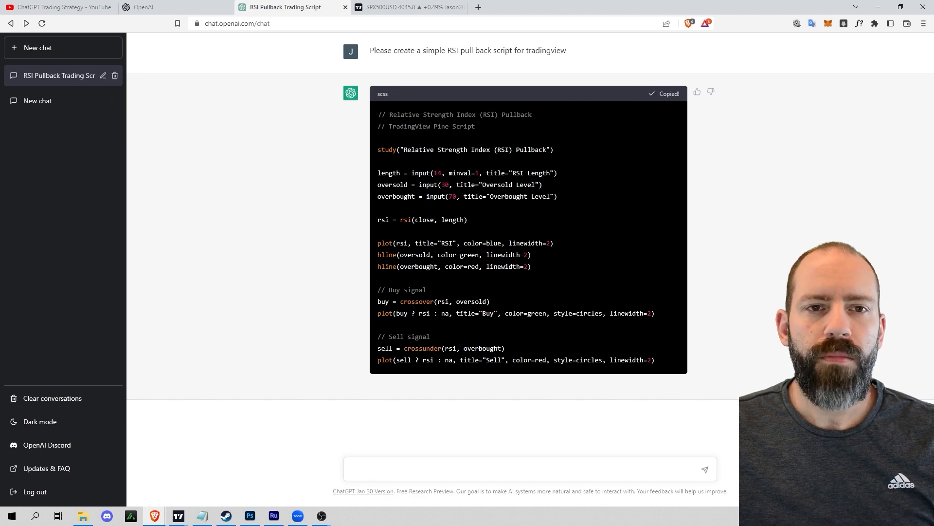
left_click(410, 7)
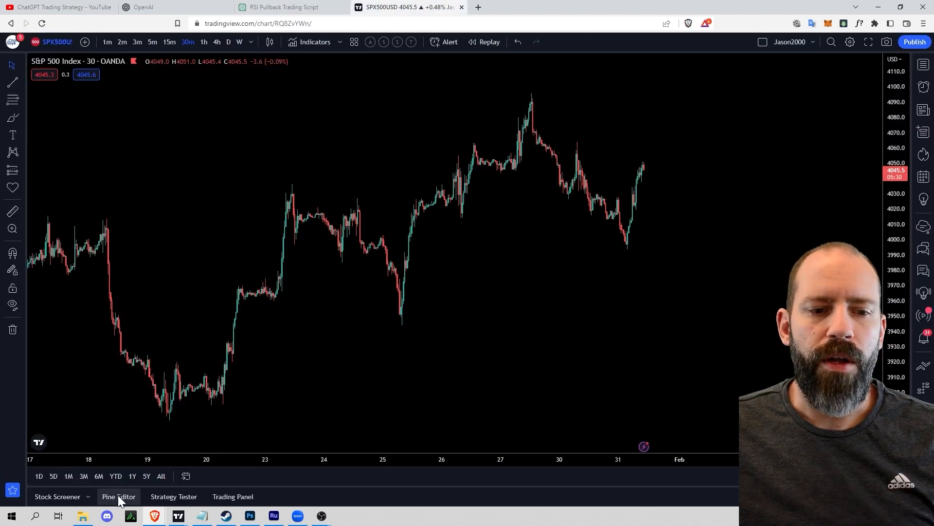
left_click(119, 495)
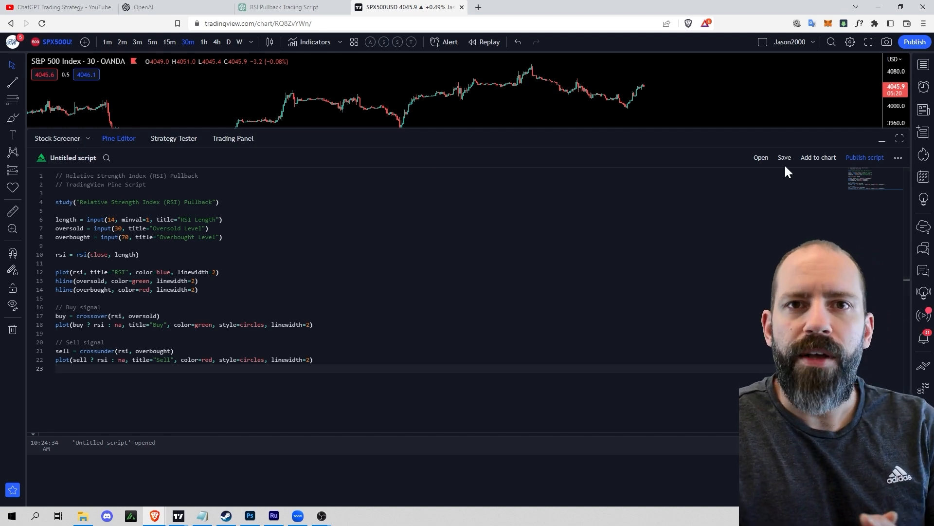
mouse_move(785, 158)
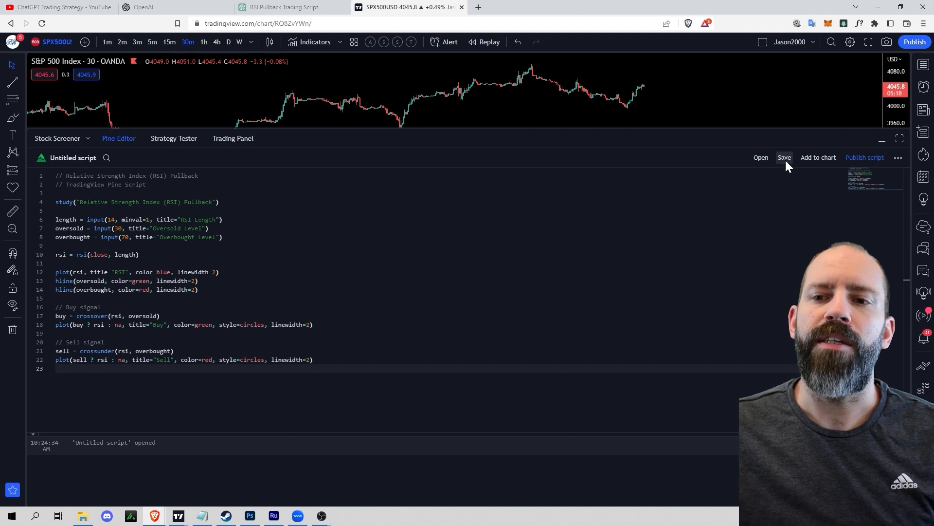
left_click(784, 158)
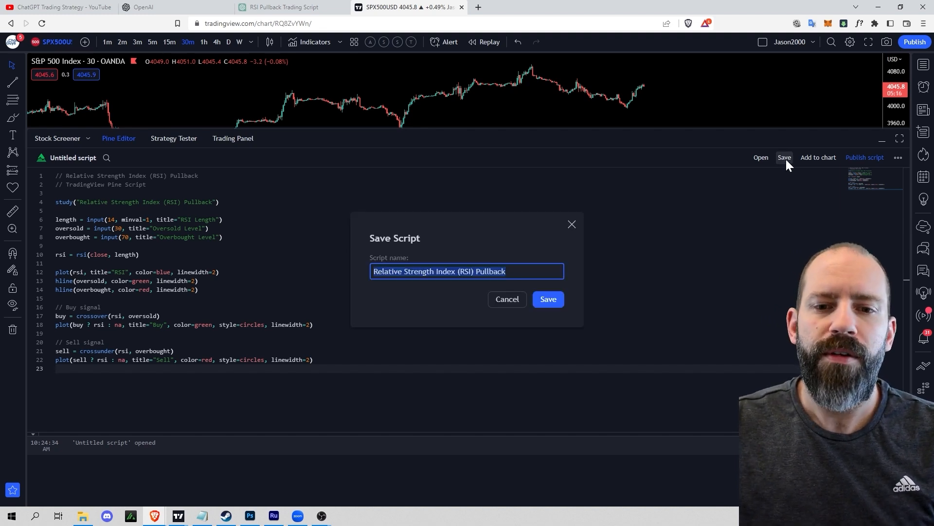
Step: Save the script as 'Relative Strength Index (RSI) Pullback'
left_click(547, 299)
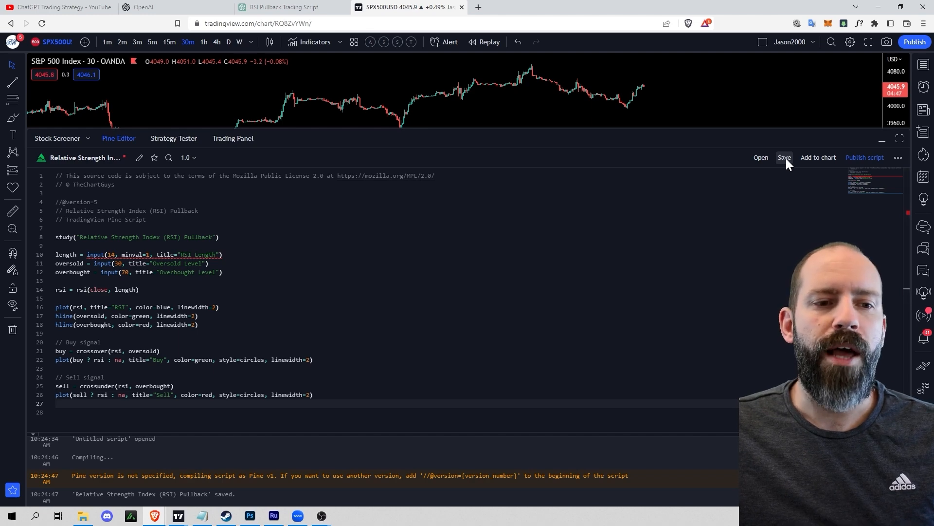
Step: Rewrite the script in Pine v5 syntax (indicator, ta.rsi, ta.crossover, color.green, plotshape circles)
left_click(784, 157)
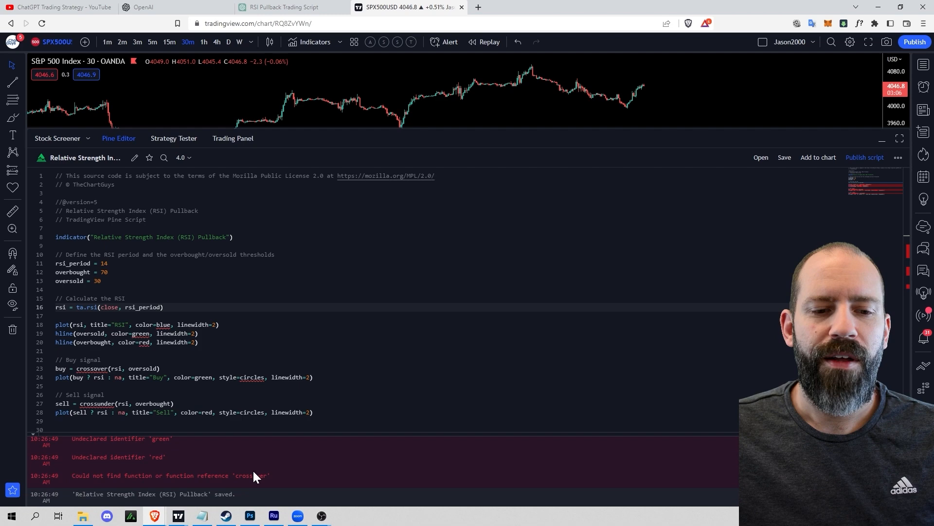
mouse_move(265, 456)
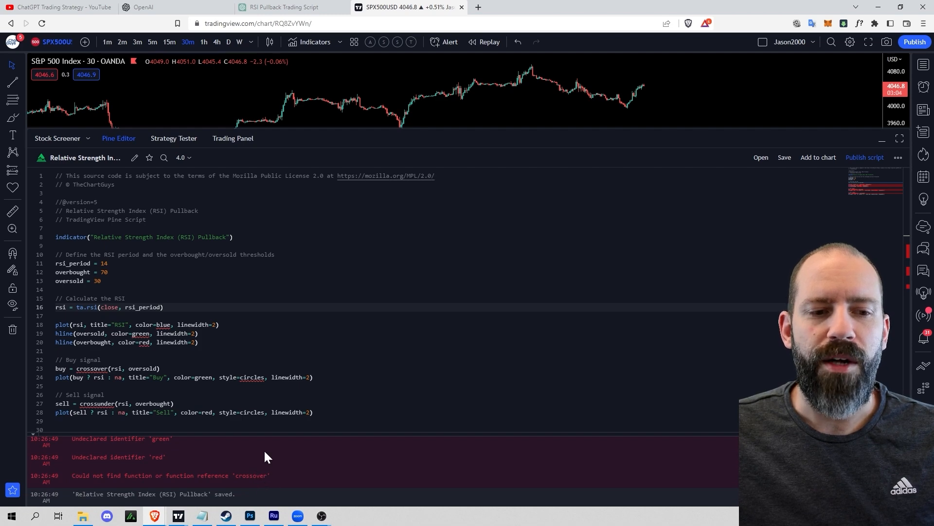
scroll("down", 3)
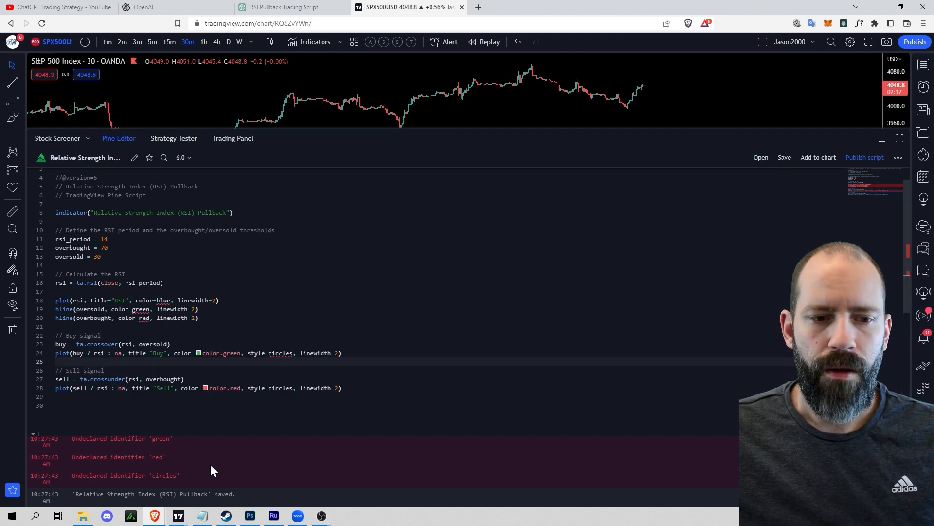
mouse_move(205, 433)
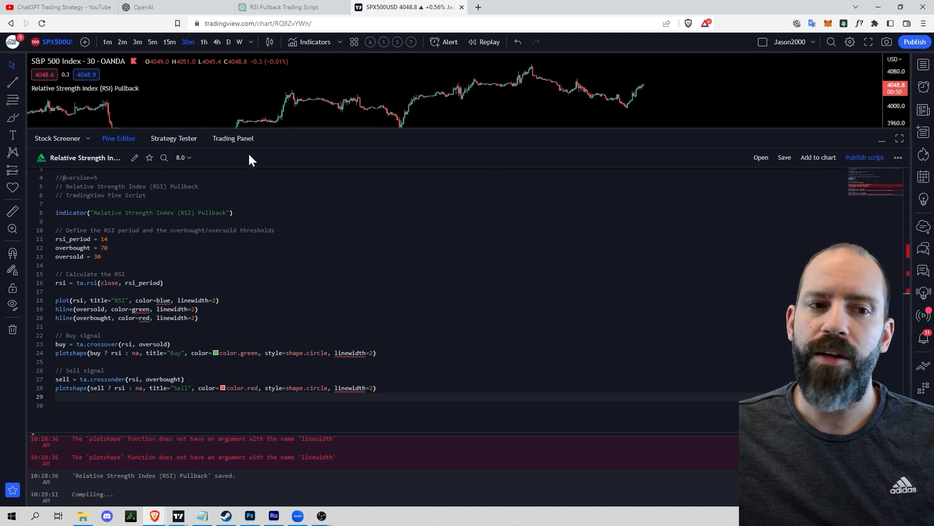
Step: Collapse the Pine Editor to view the RSI Pullback indicator on the full chart
left_click(883, 138)
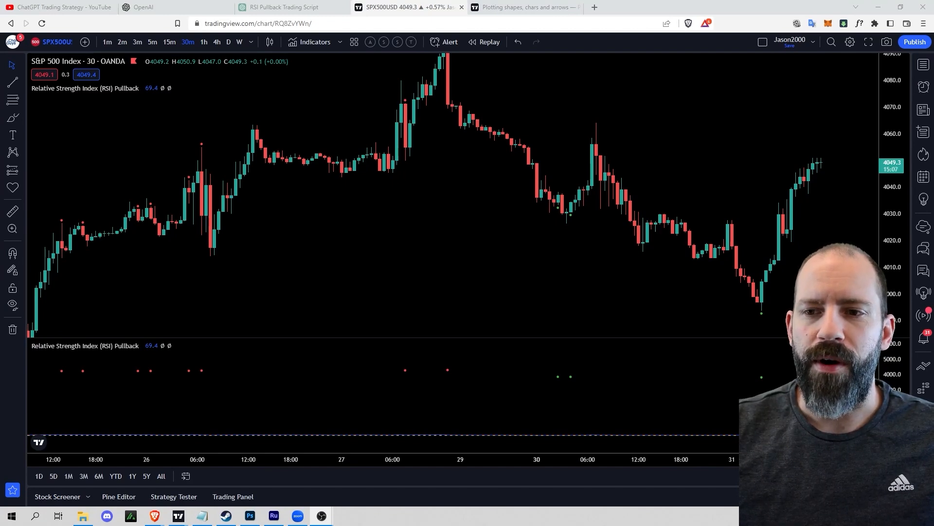
mouse_move(188, 227)
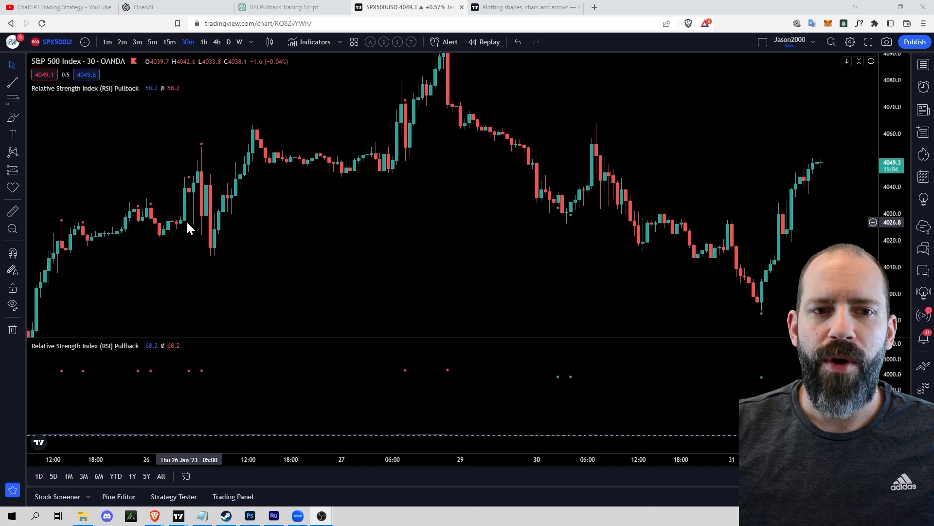
mouse_move(547, 160)
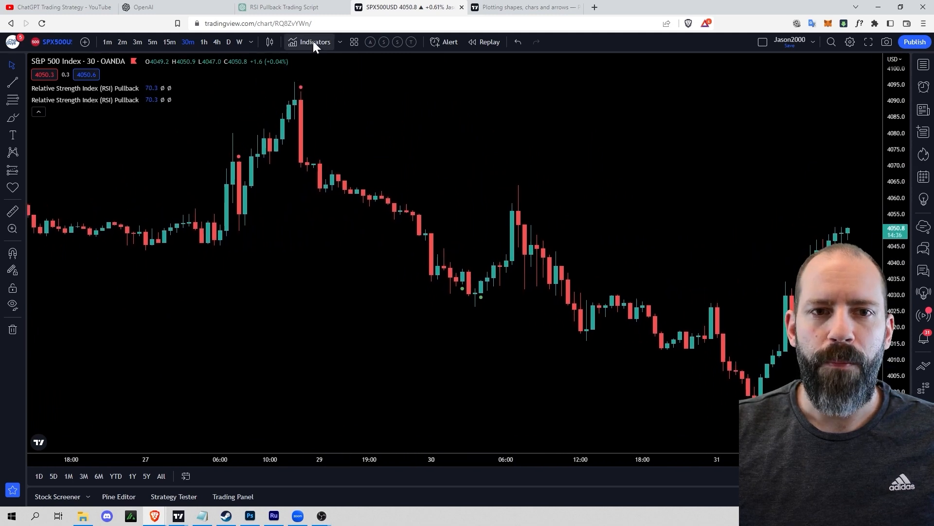
Step: Add the standard Relative Strength Index indicator pane below the price chart
left_click(314, 42)
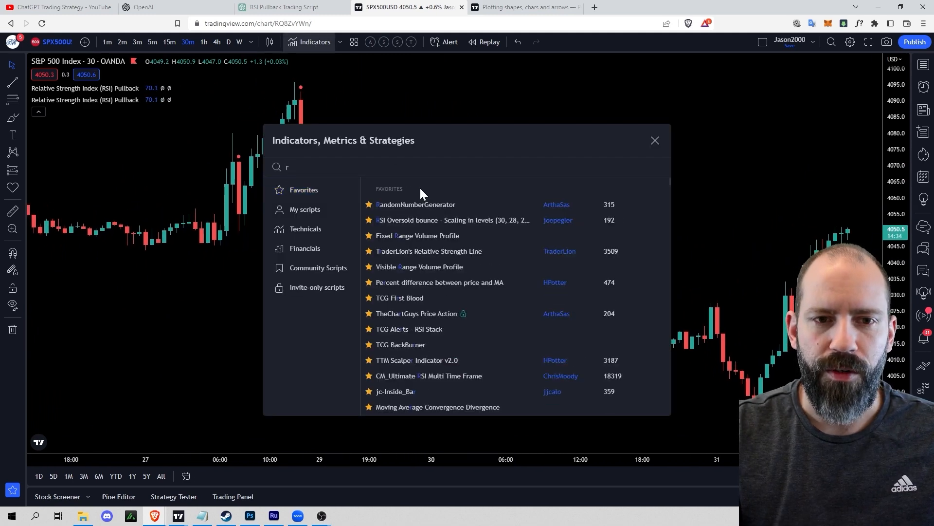
left_click(654, 140)
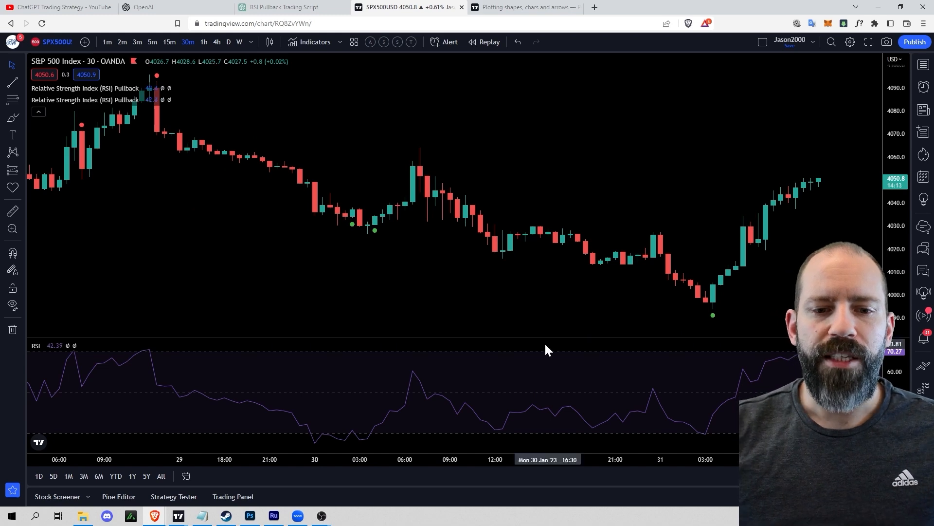
mouse_move(707, 441)
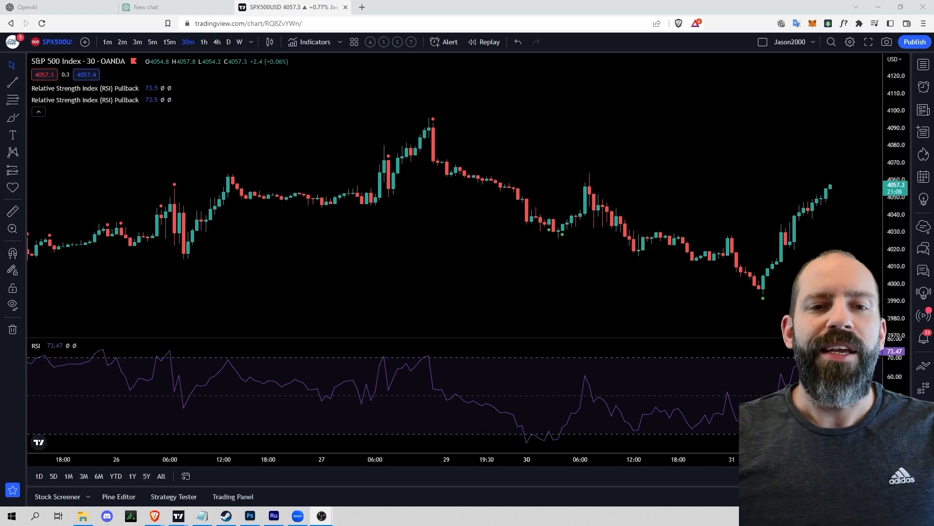
mouse_move(320, 305)
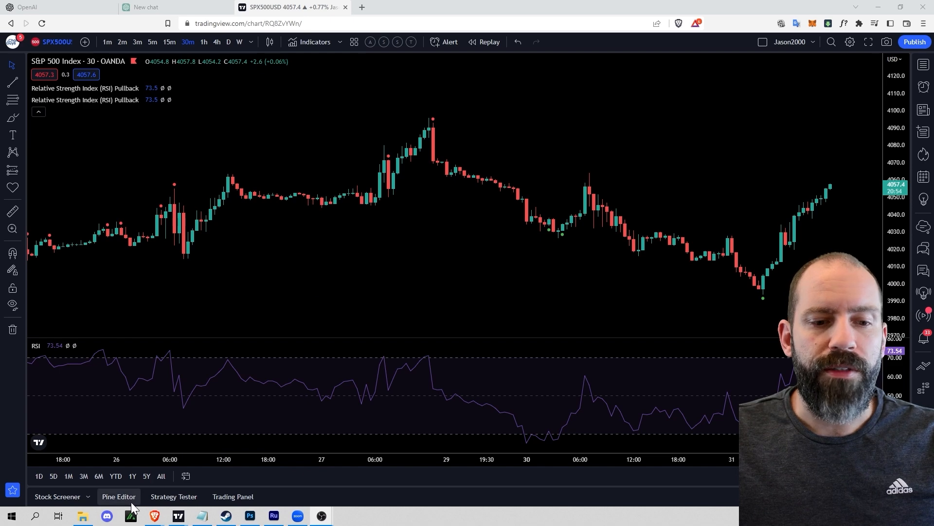
Step: Convert the script to a strategy() with long/short strategy.entry signals and add it to the chart
left_click(119, 496)
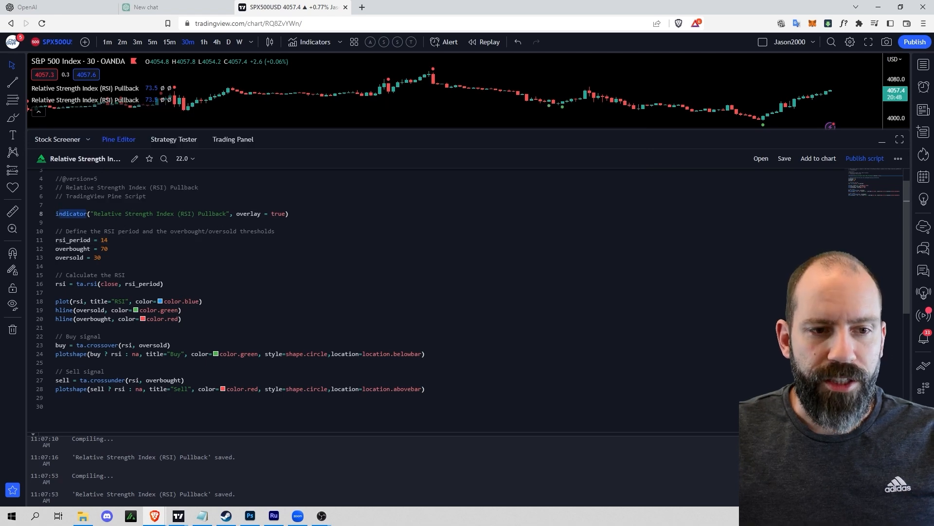
type("strategy")
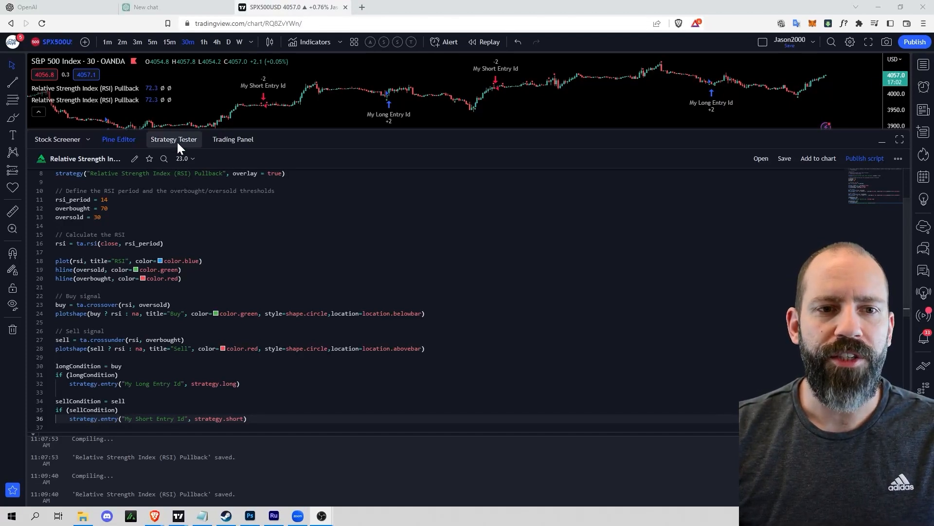
Step: Review the Strategy Tester overview: 1,816.70 USD net profit, 218 trades, 62.84% profitable
left_click(174, 139)
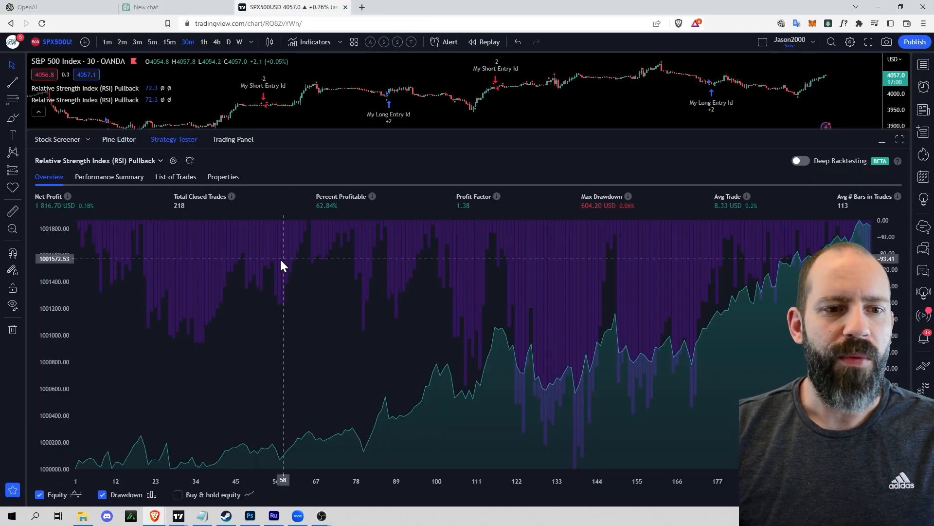
mouse_move(192, 373)
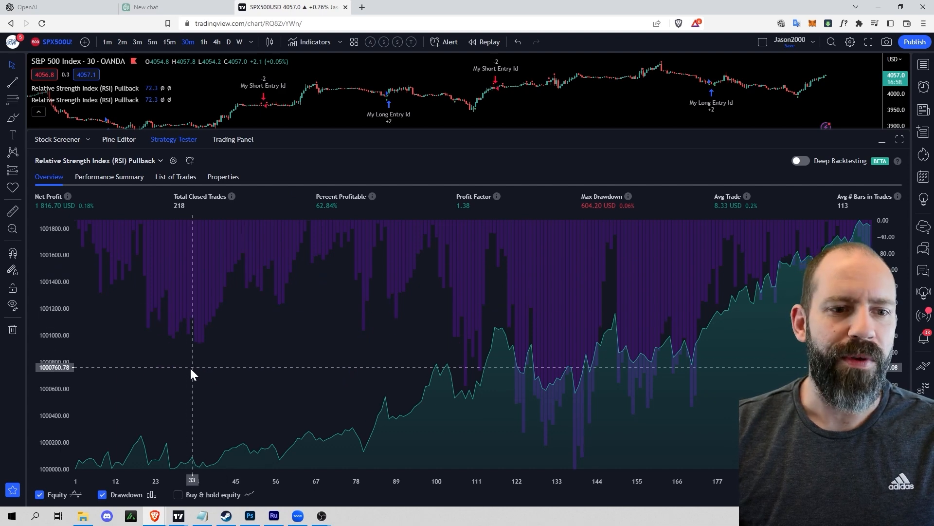
mouse_move(186, 381)
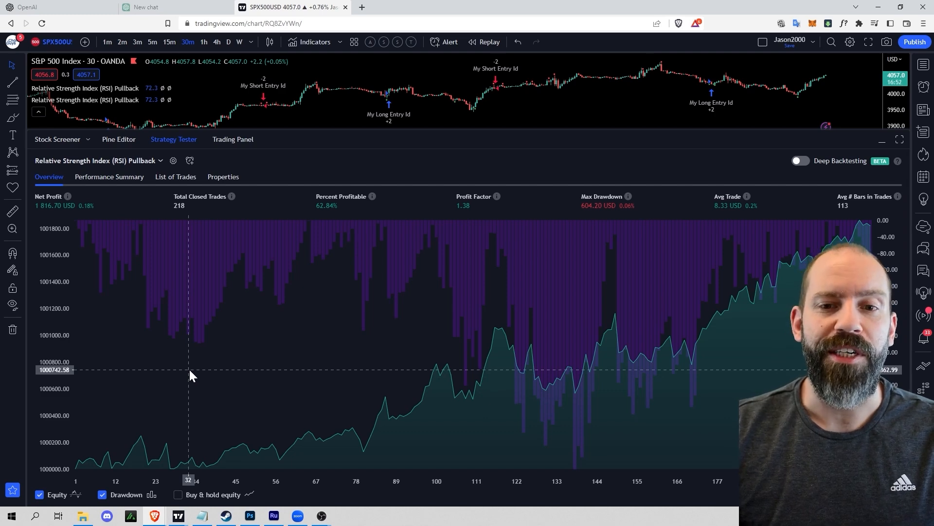
mouse_move(48, 213)
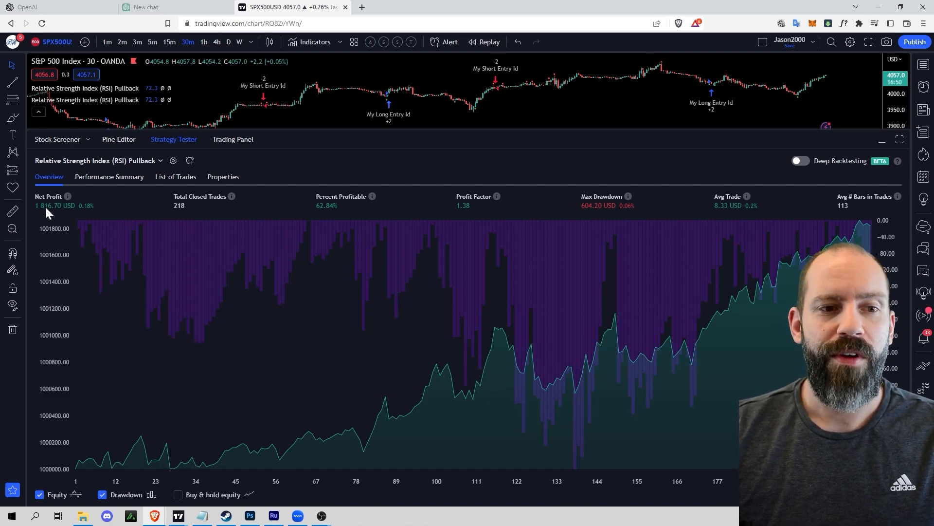
mouse_move(152, 225)
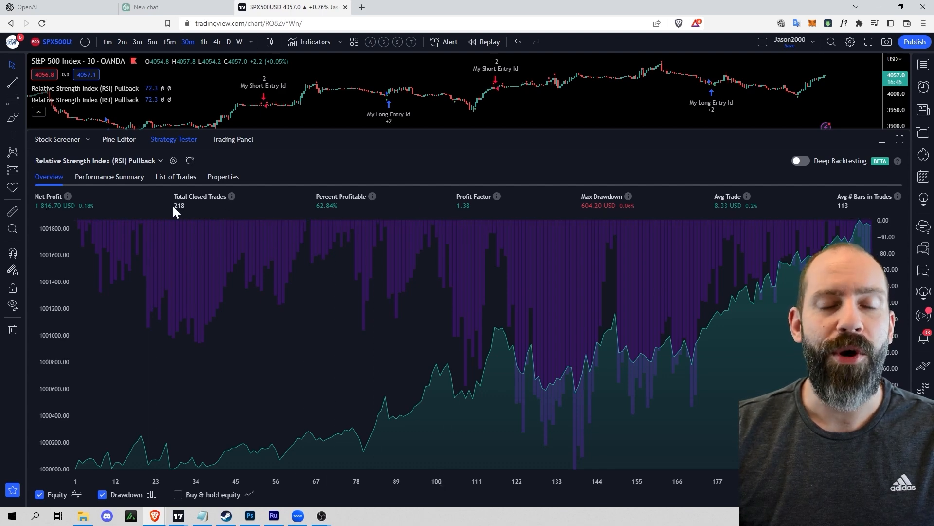
mouse_move(257, 227)
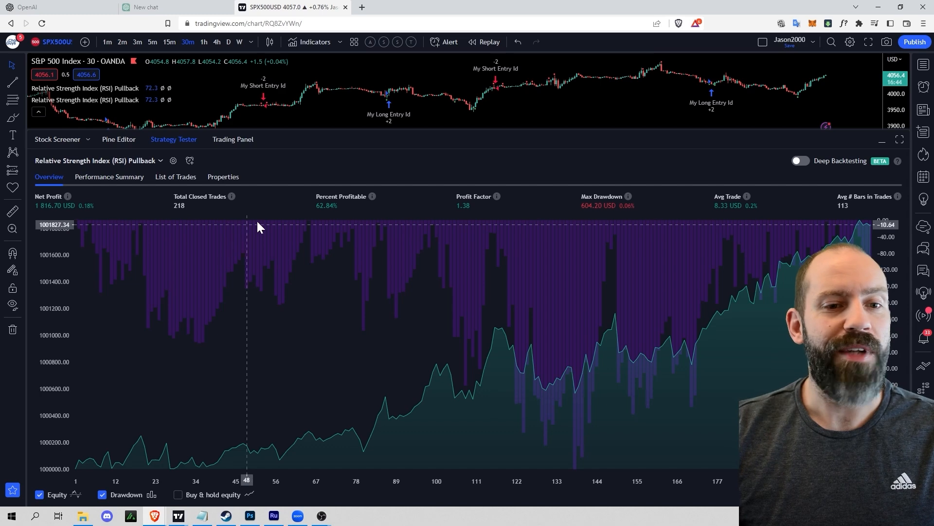
mouse_move(280, 214)
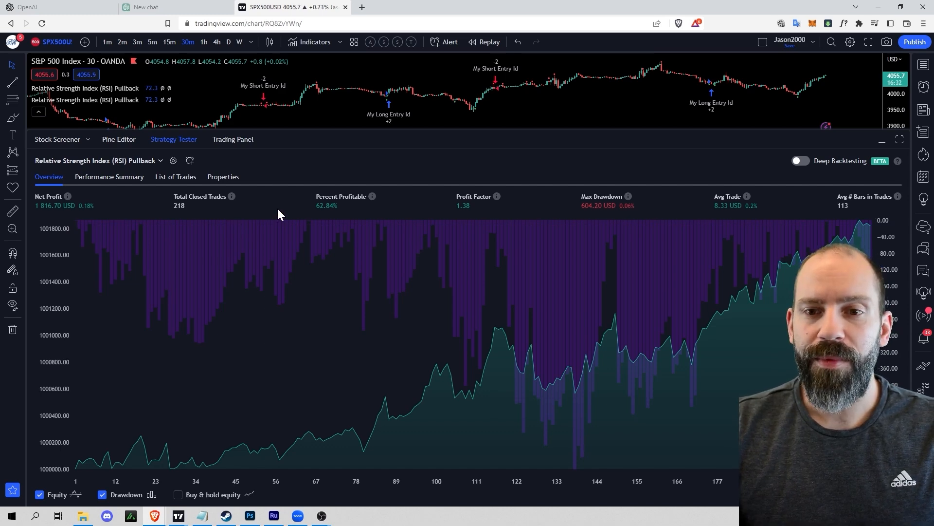